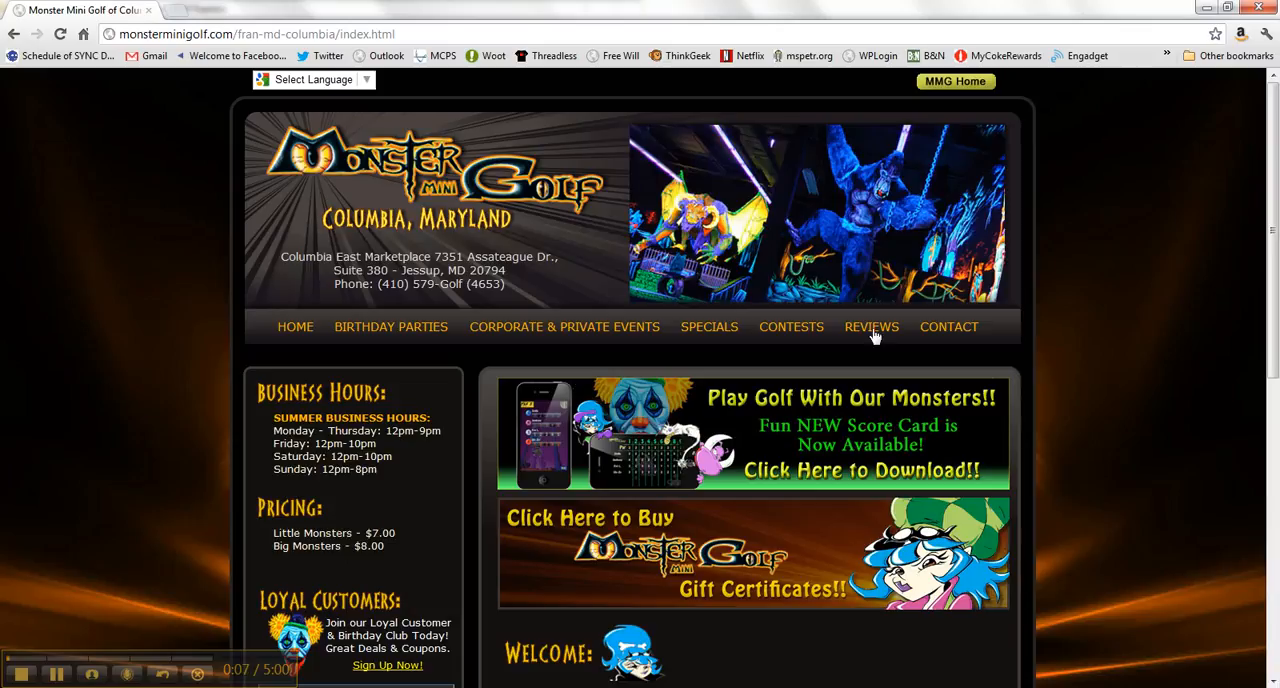
mouse_move(866, 121)
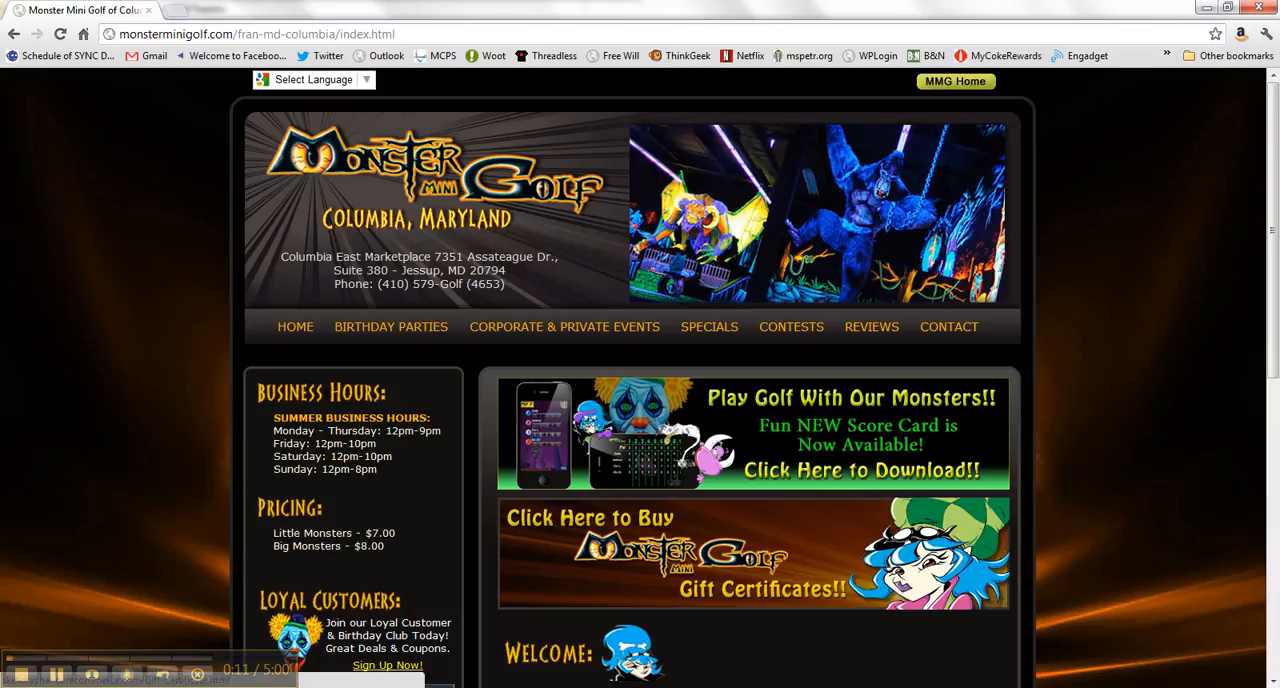
mouse_move(57, 673)
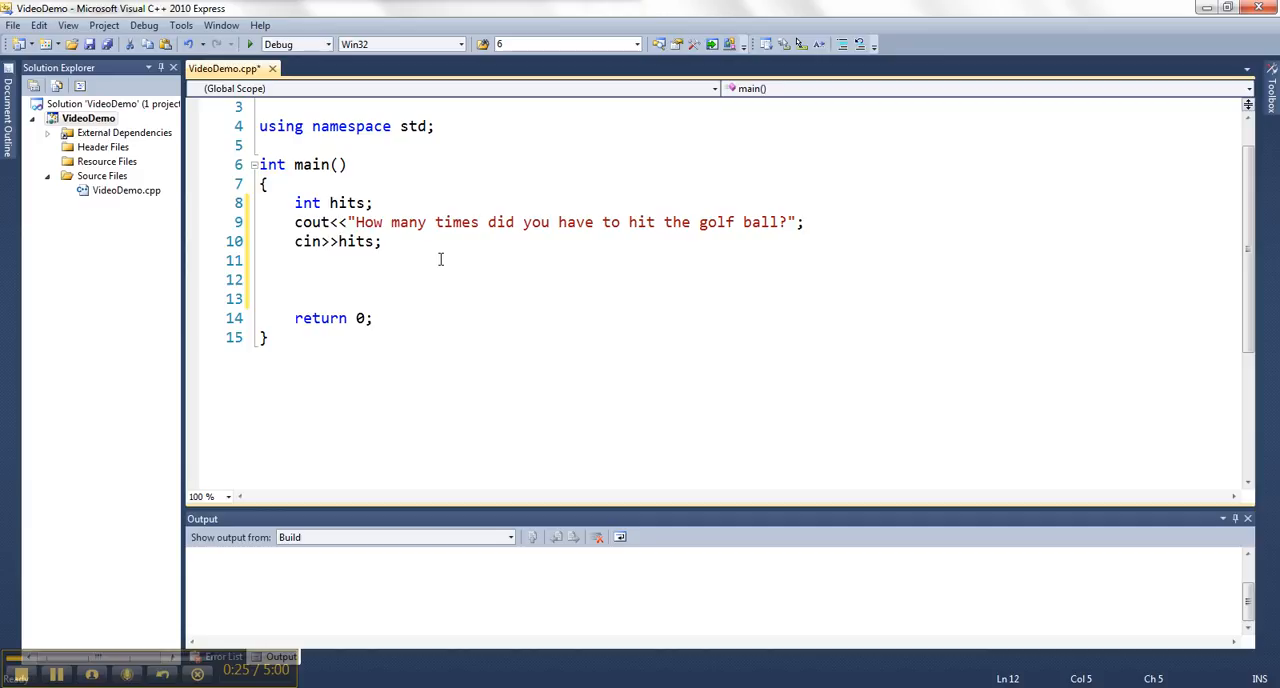
Below cin>>hits, add if(hits>10) printing "You are horrible at this!" with endl.
text(if()
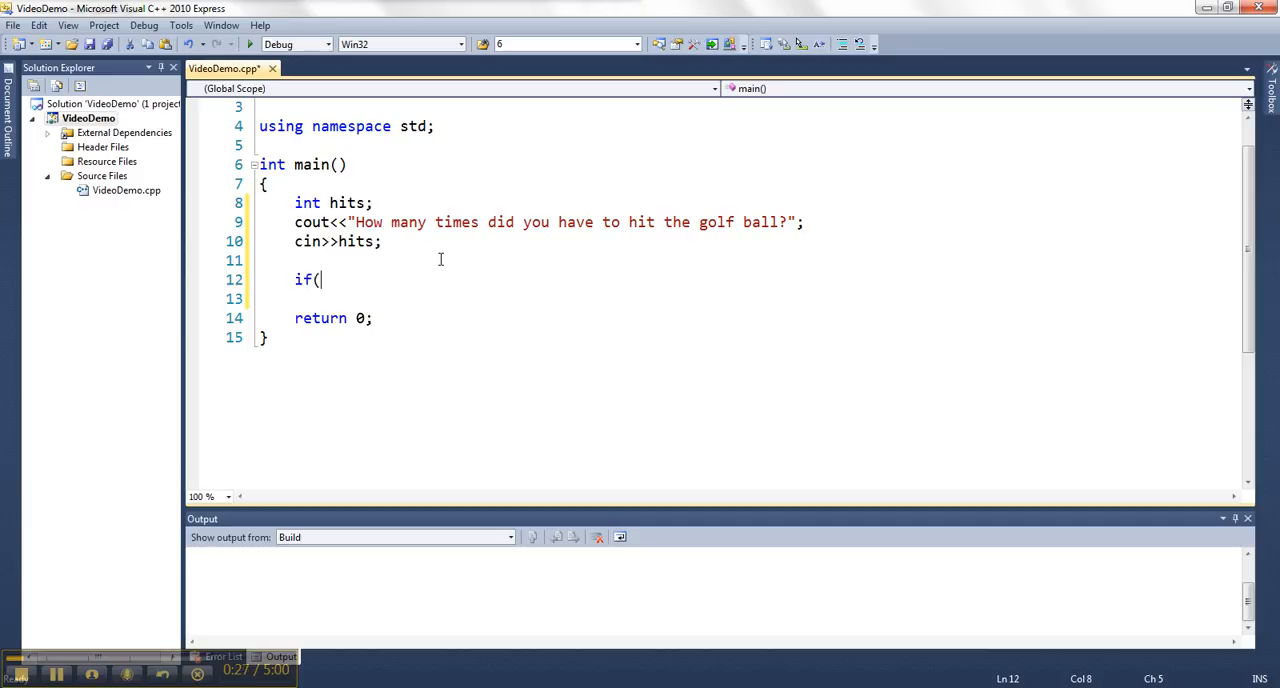
text(hits>)
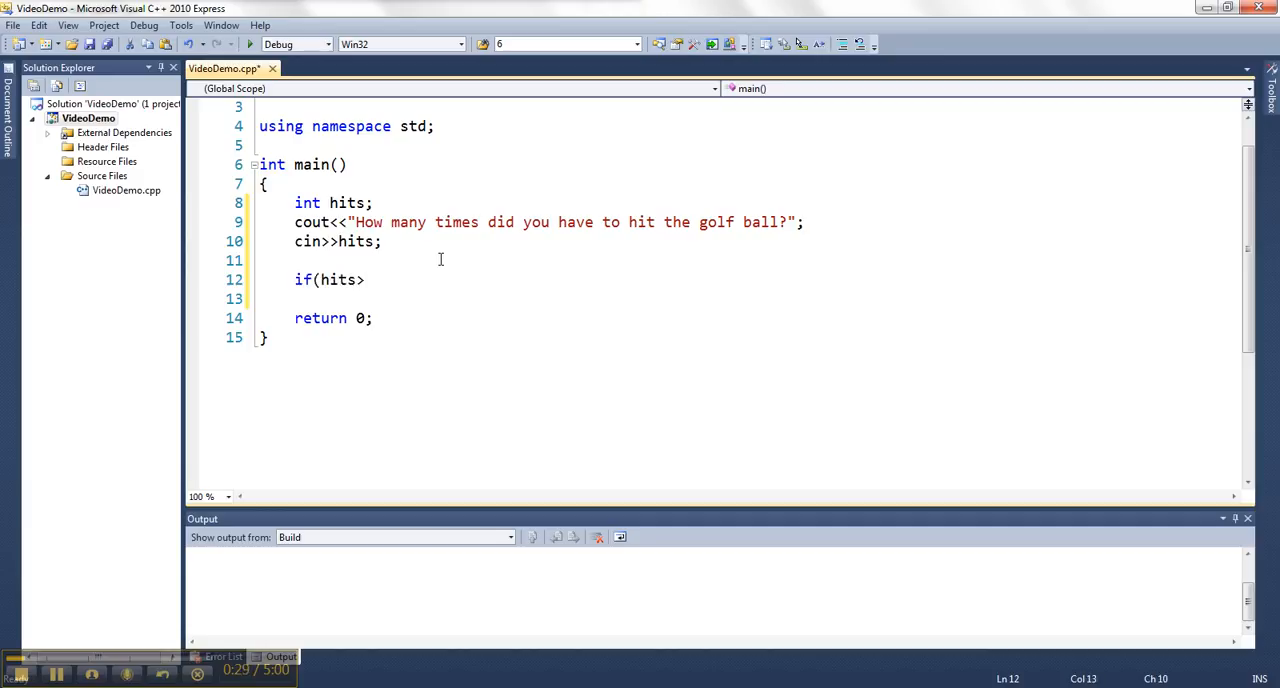
text(10))
text(cout<<"You are horrible at this)
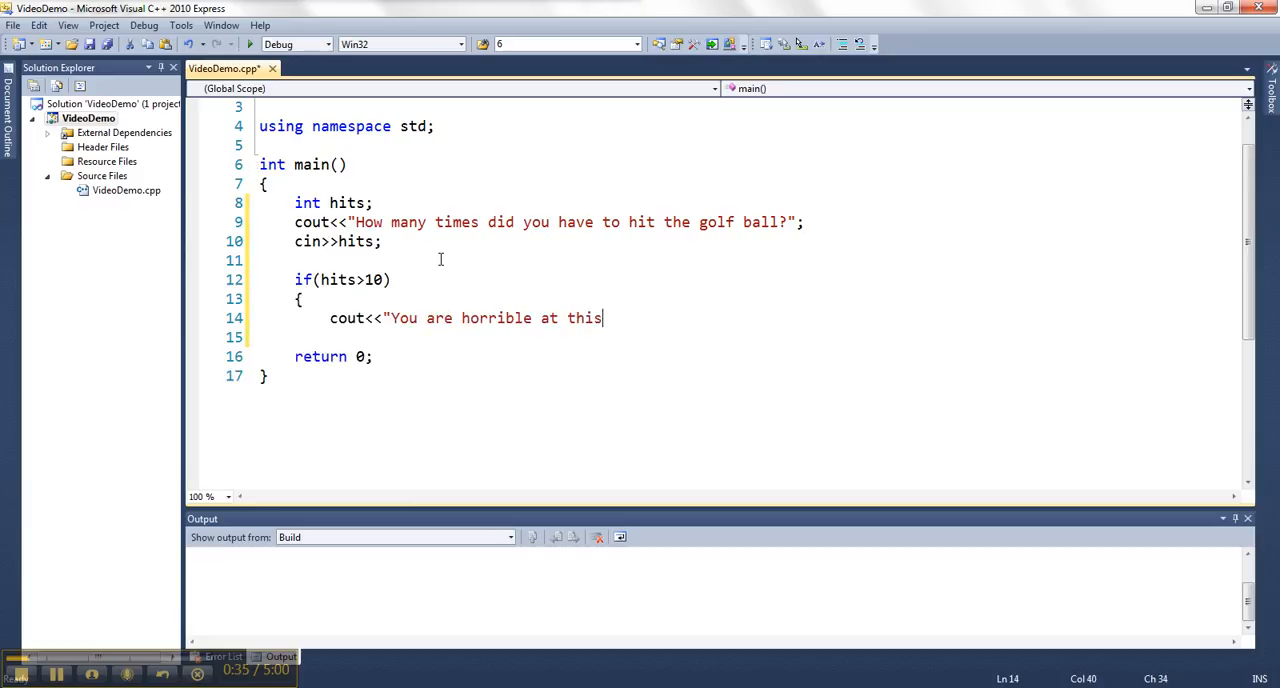
text(!"<<endl;)
click(747, 337)
text(})
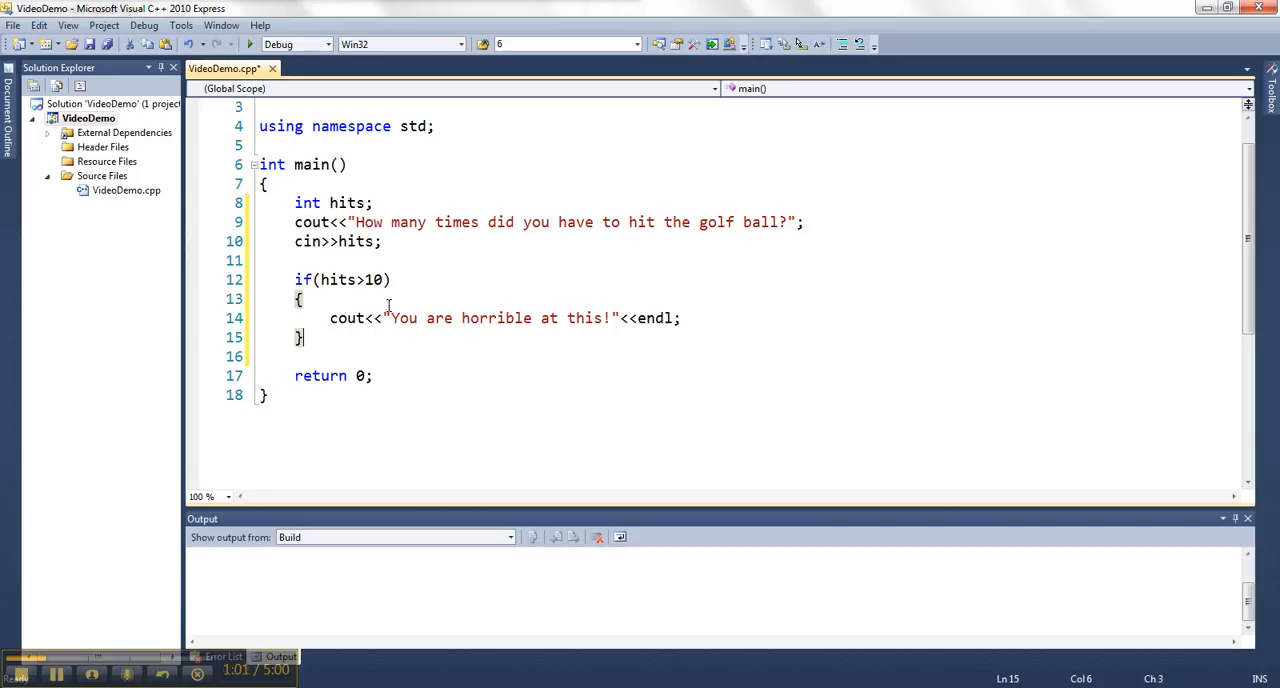
After the if block, add an else with cout<<"You are ok at this"<<endl;.
key(enter)
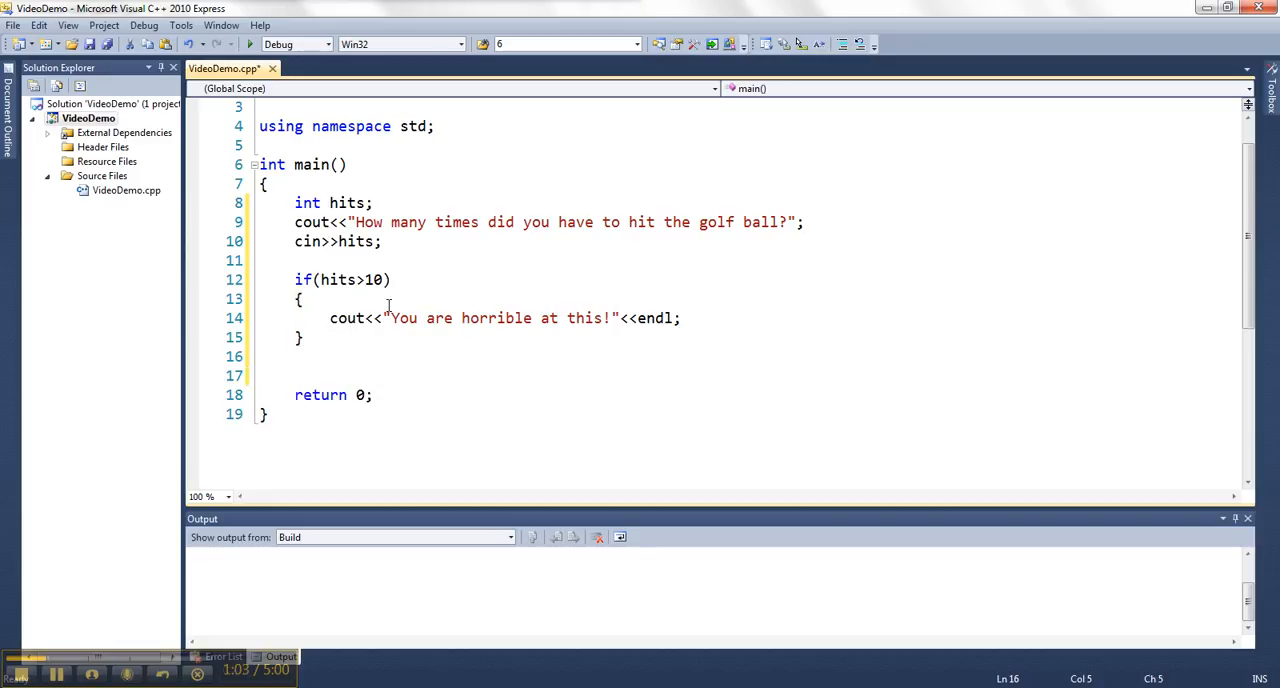
text(else)
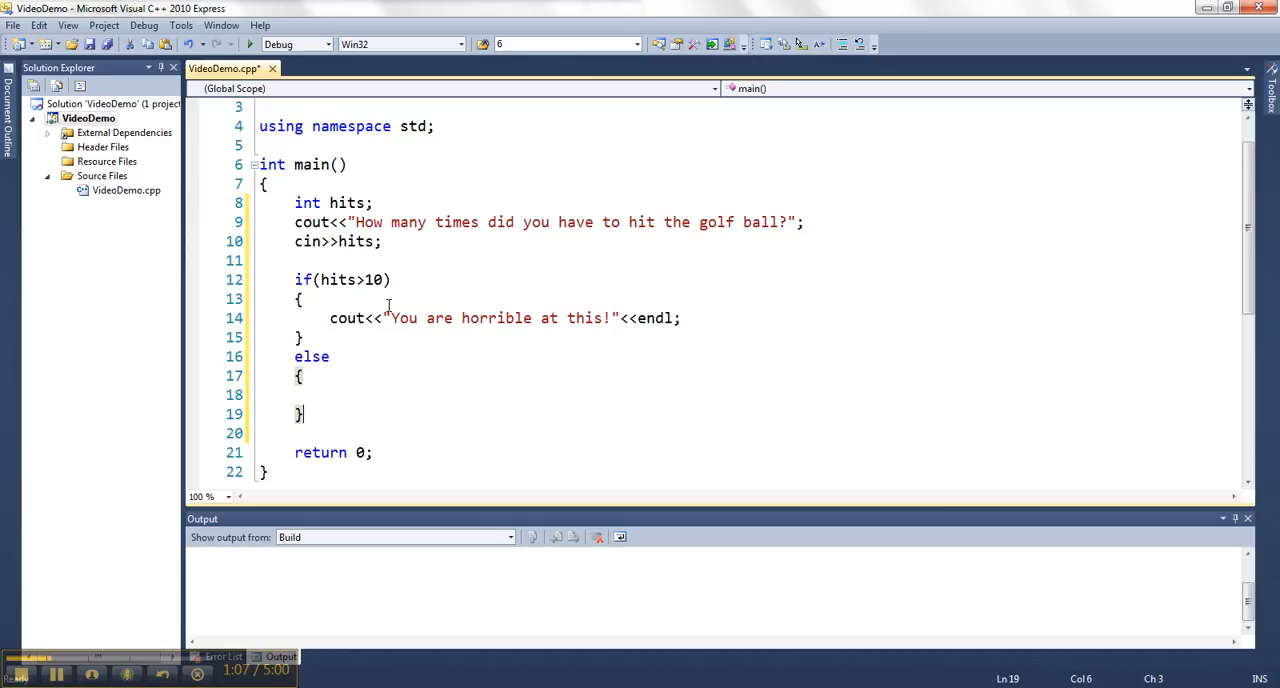
text(cout<<)
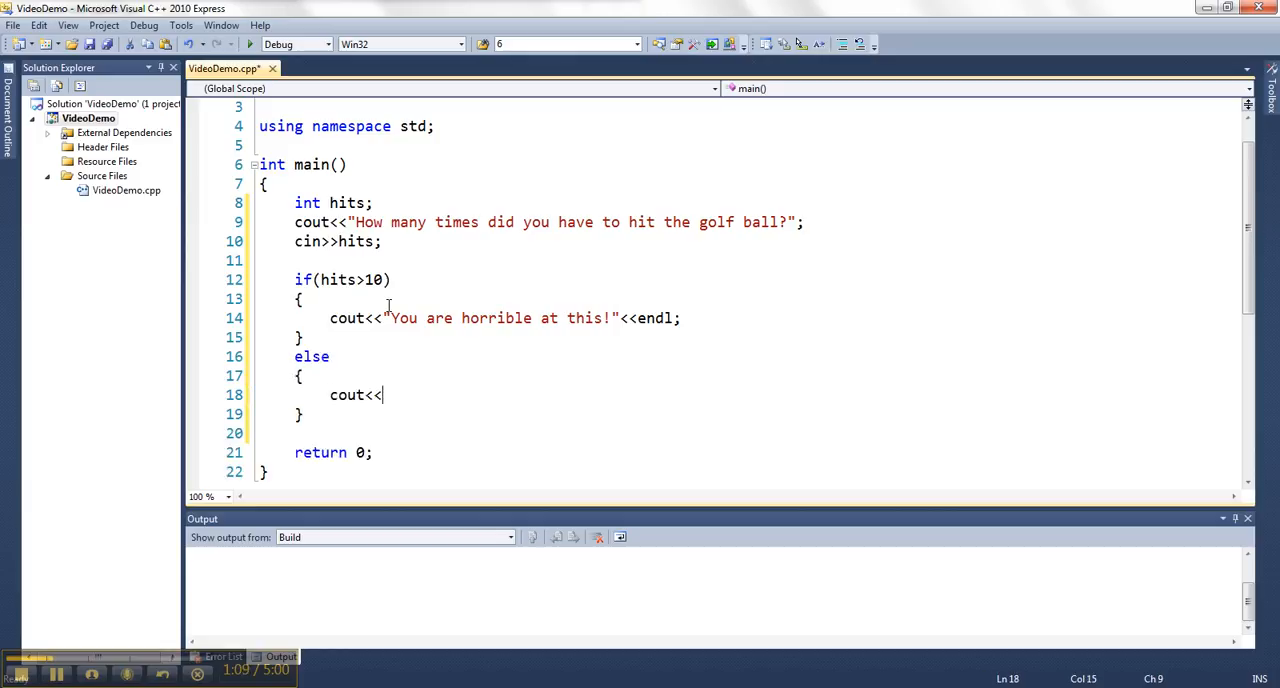
text("You are ok at ")
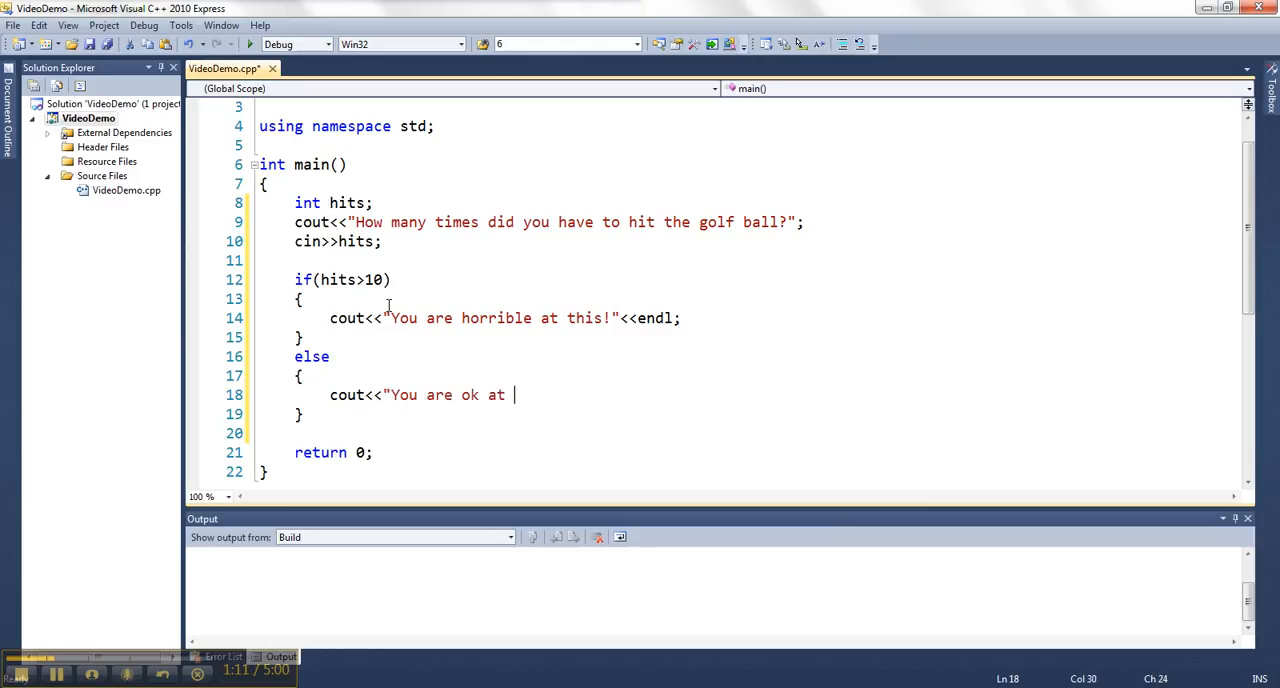
text(this"<<)
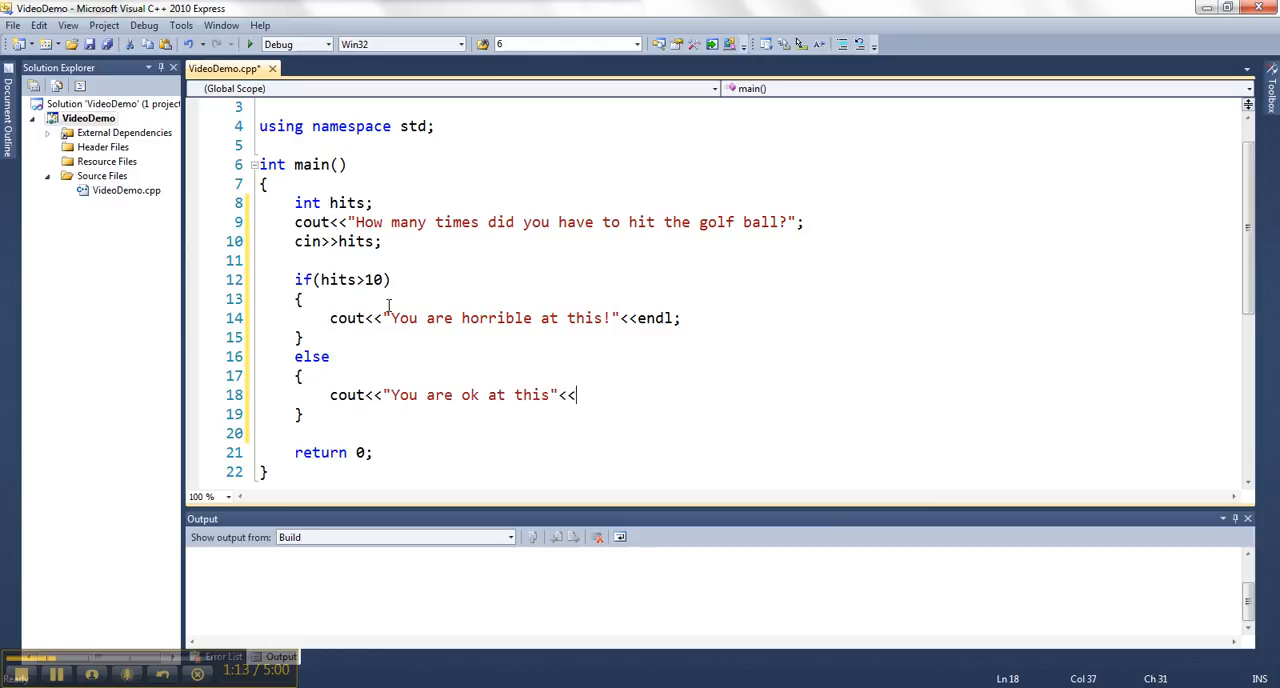
text(endl;)
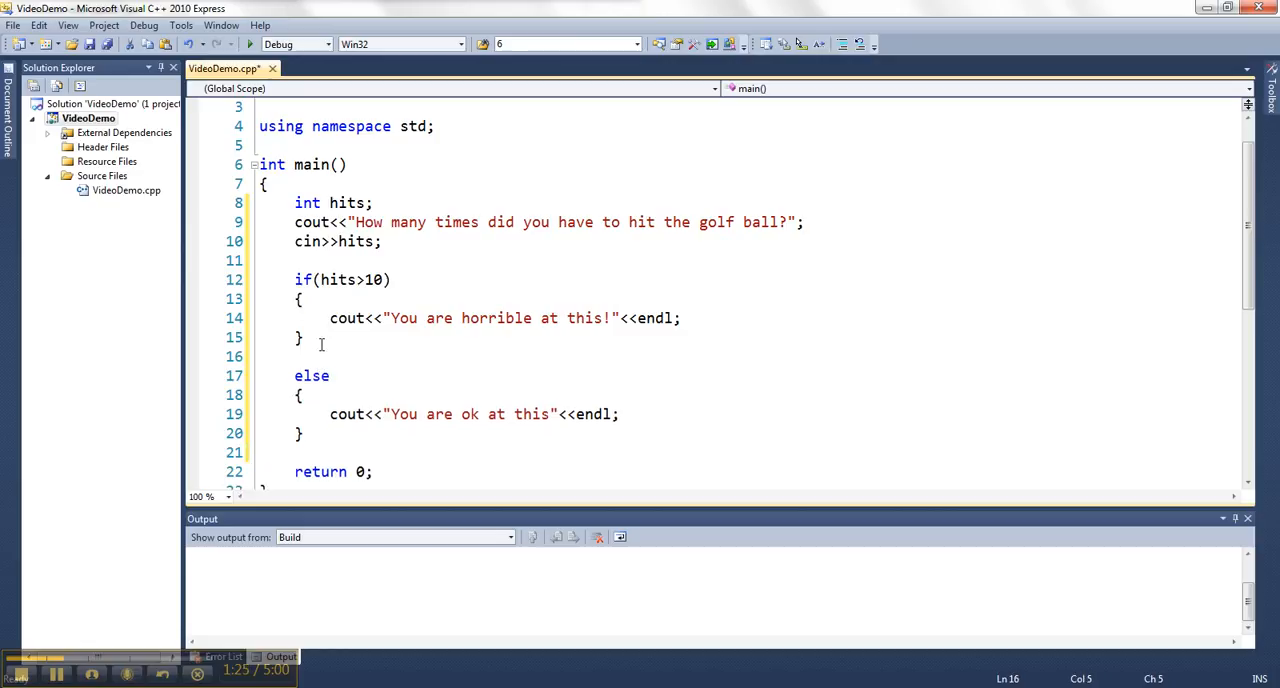
Put the ok message in else if(hits>5), and start an else if(hits>1) cout.
text(else if)
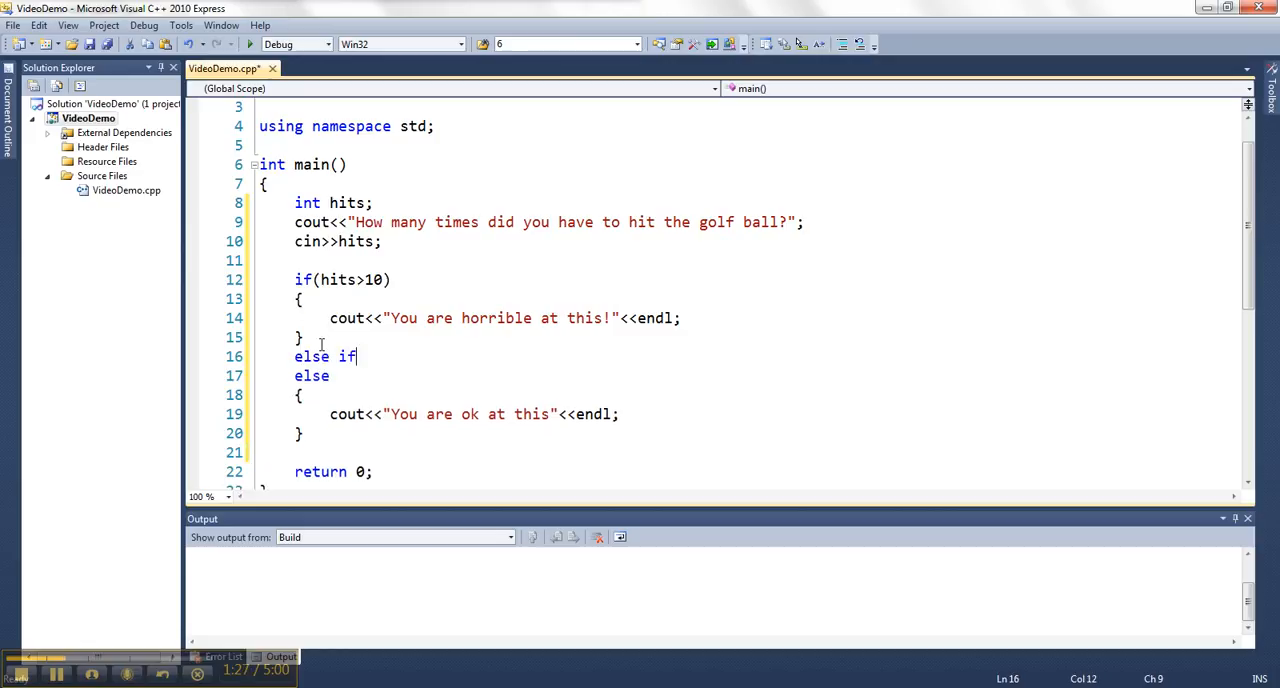
text((hits)
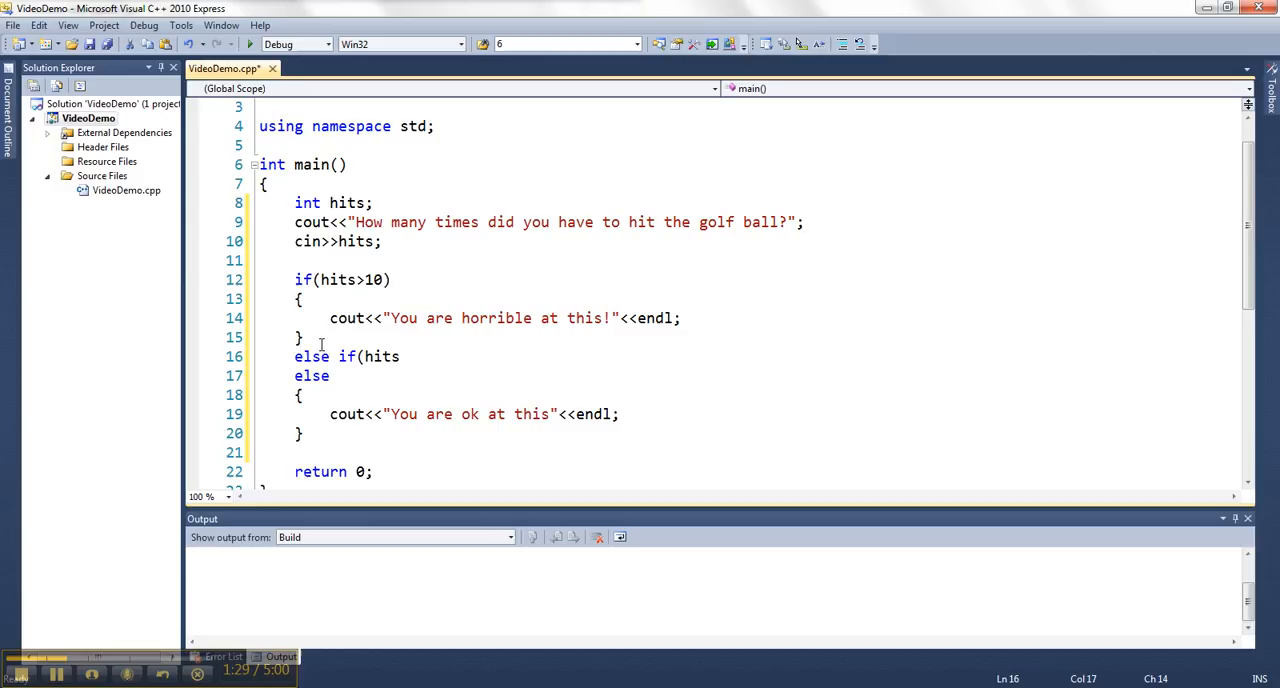
text(>5))
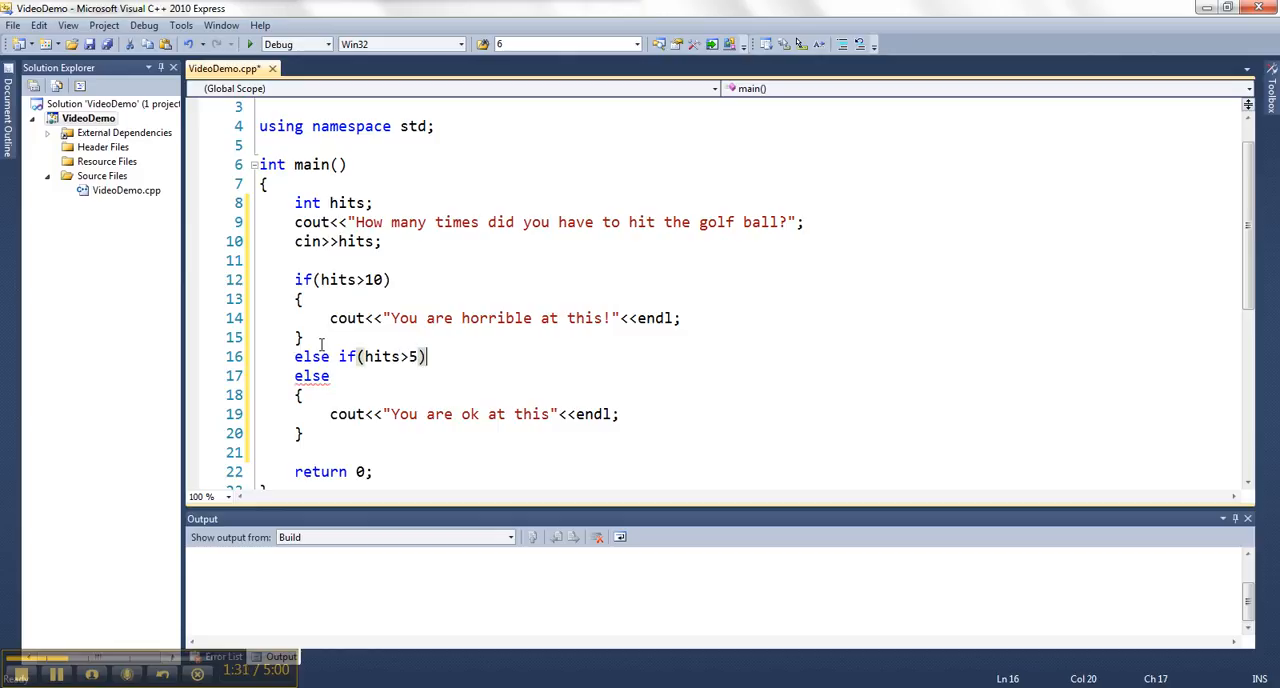
key(enter)
text({)
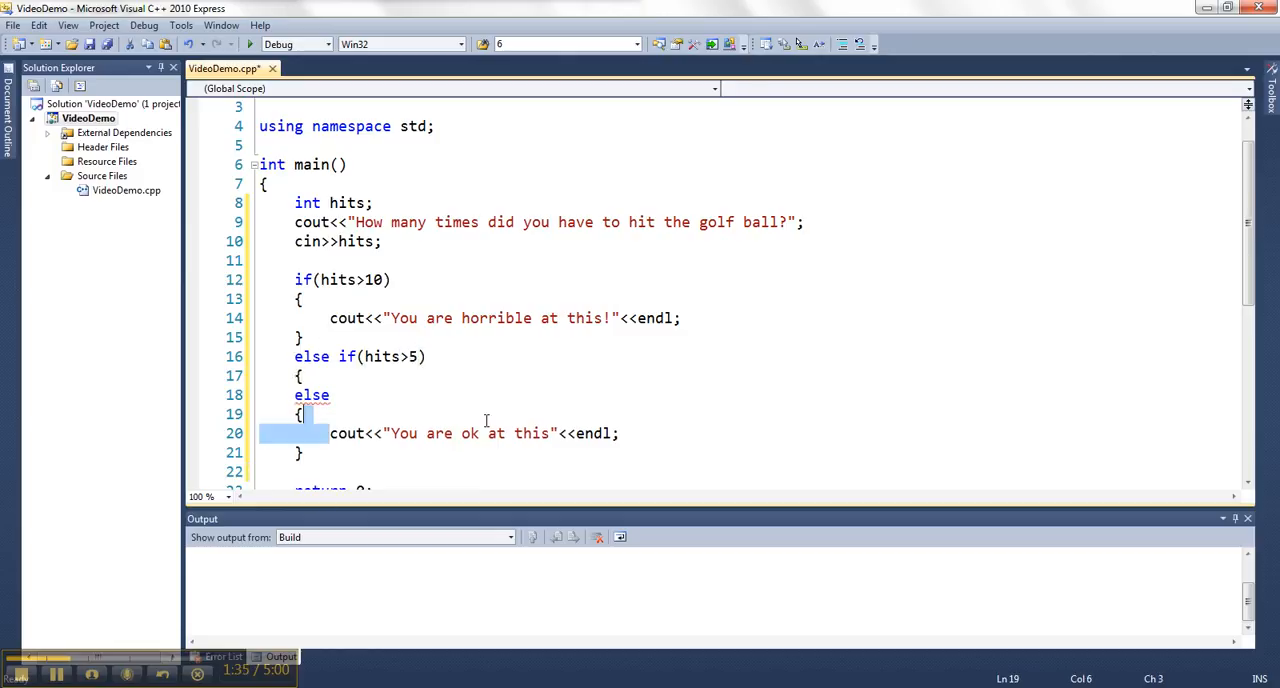
key(Delete)
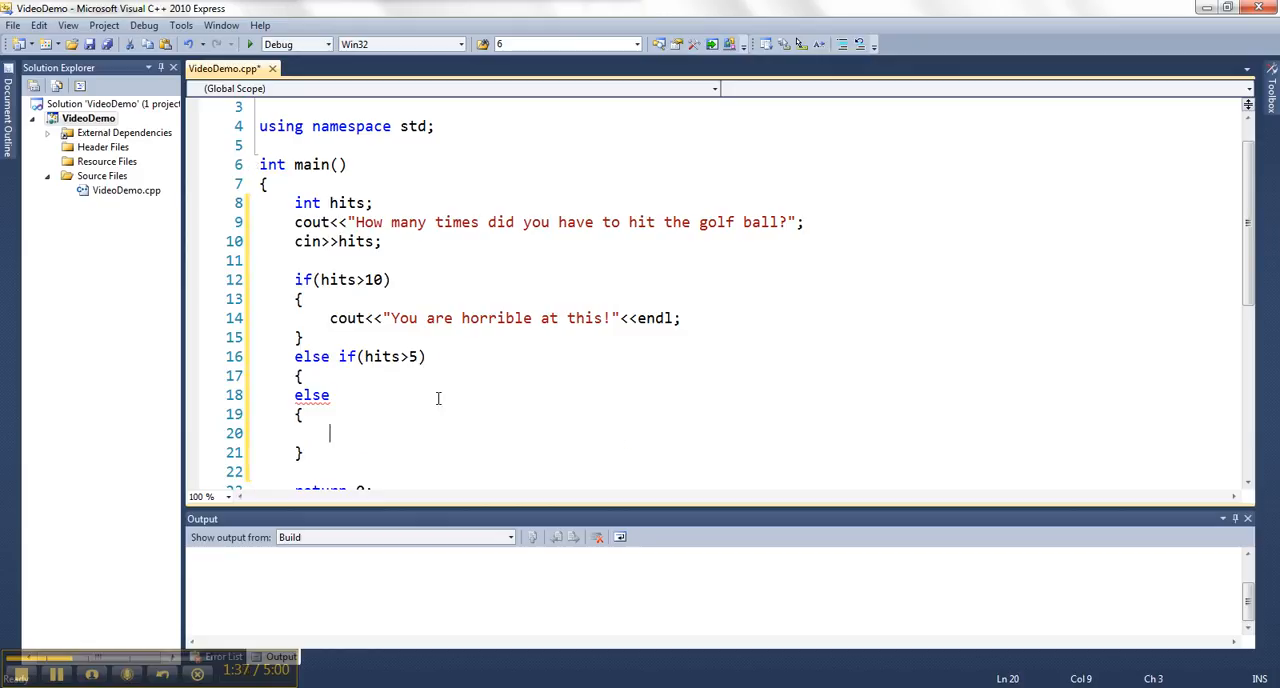
text(cout<<"You are ok at this"<<endl;)
click(765, 395)
text( if)
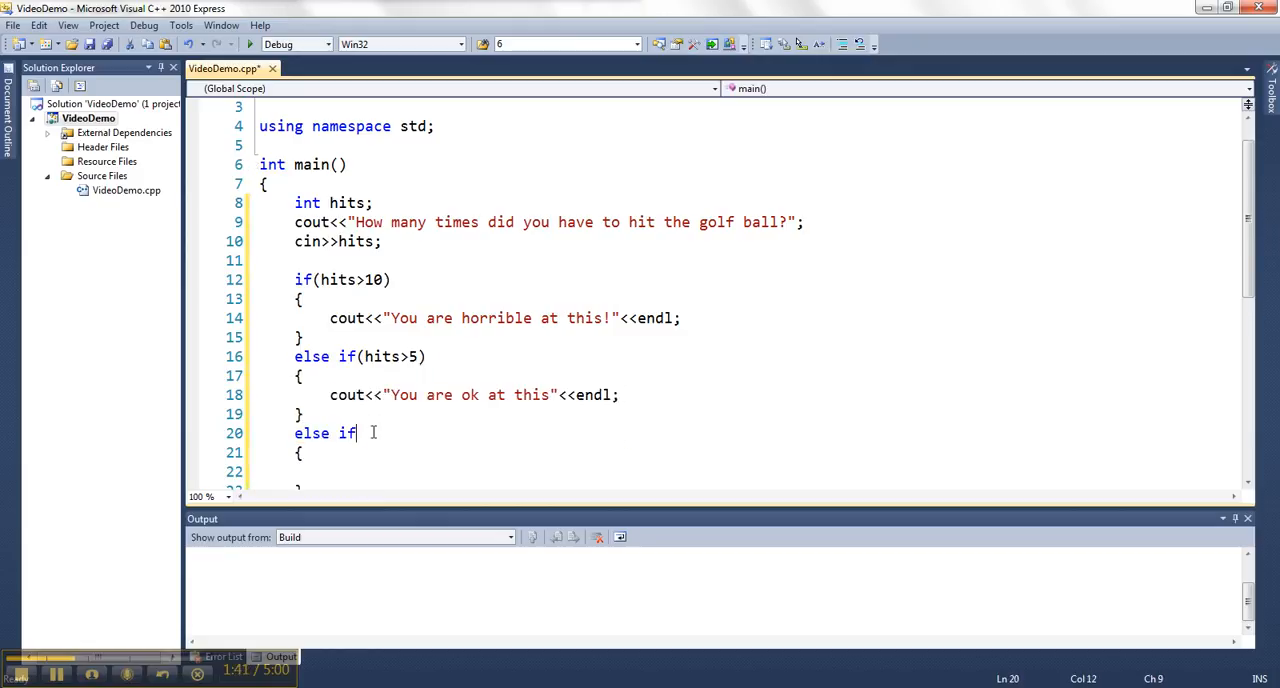
text((hits>1))
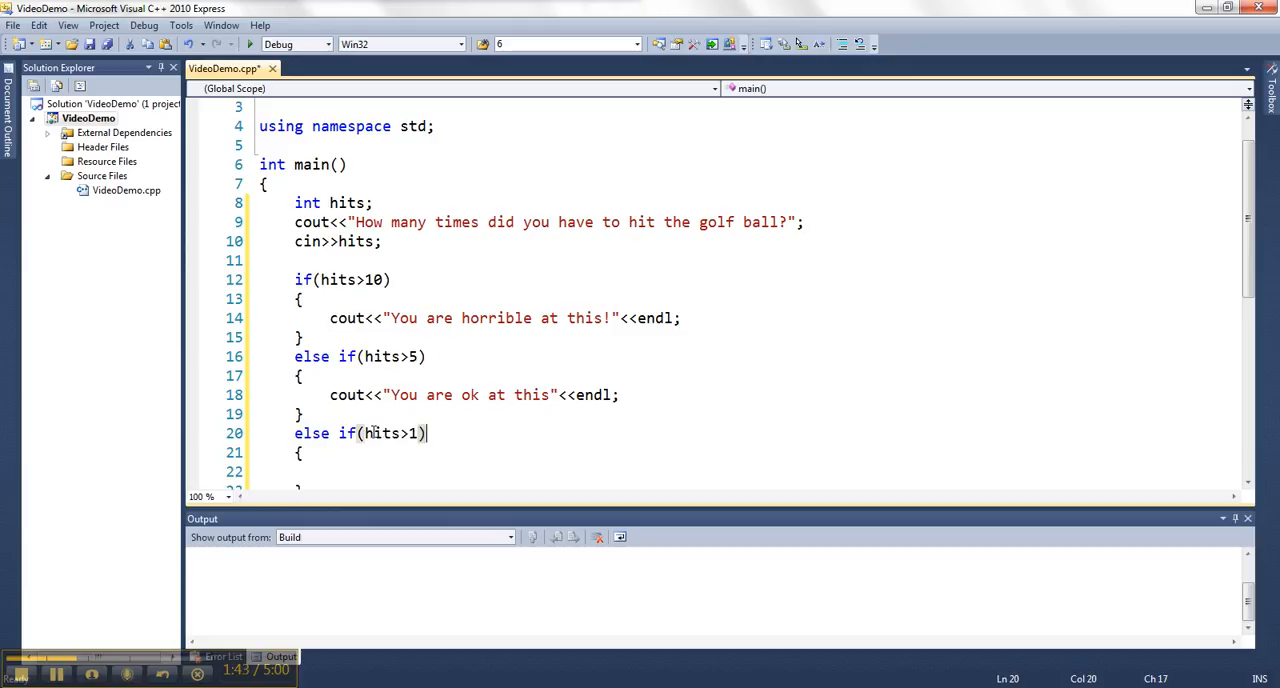
text(cout<<"You are good at this"<<endl;)
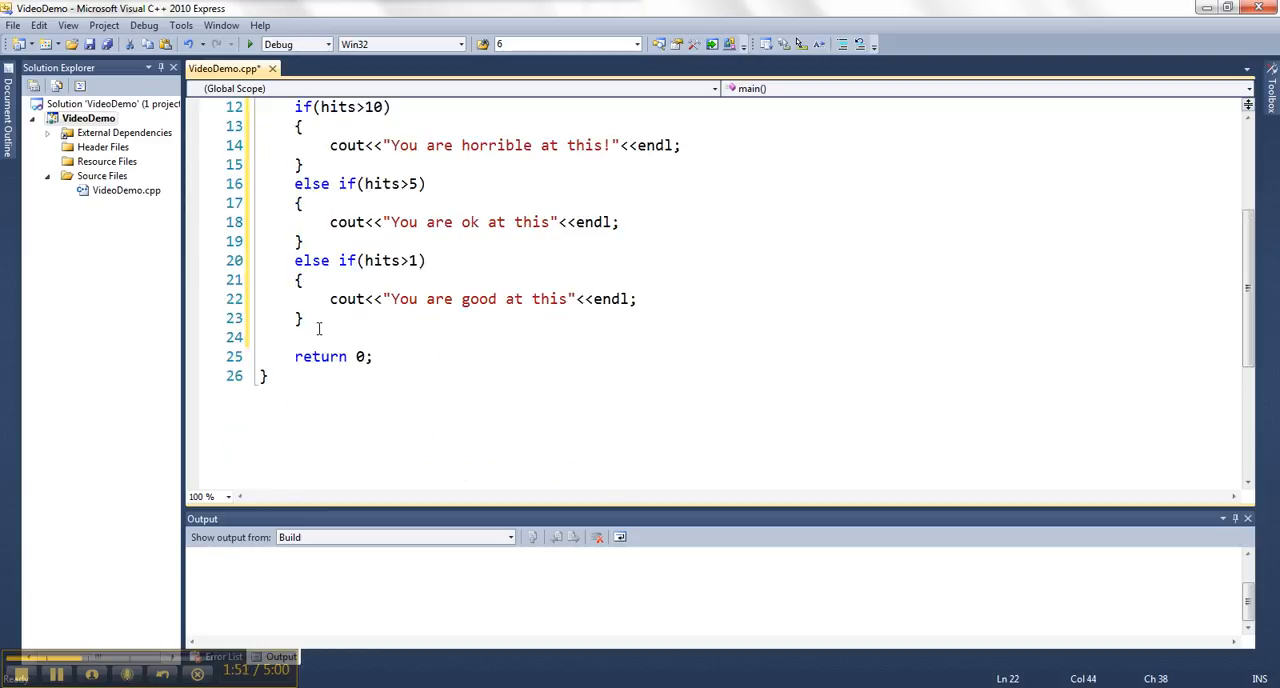
Add a final else printing "You are awesome at mini golf!" with endl.
text(else)
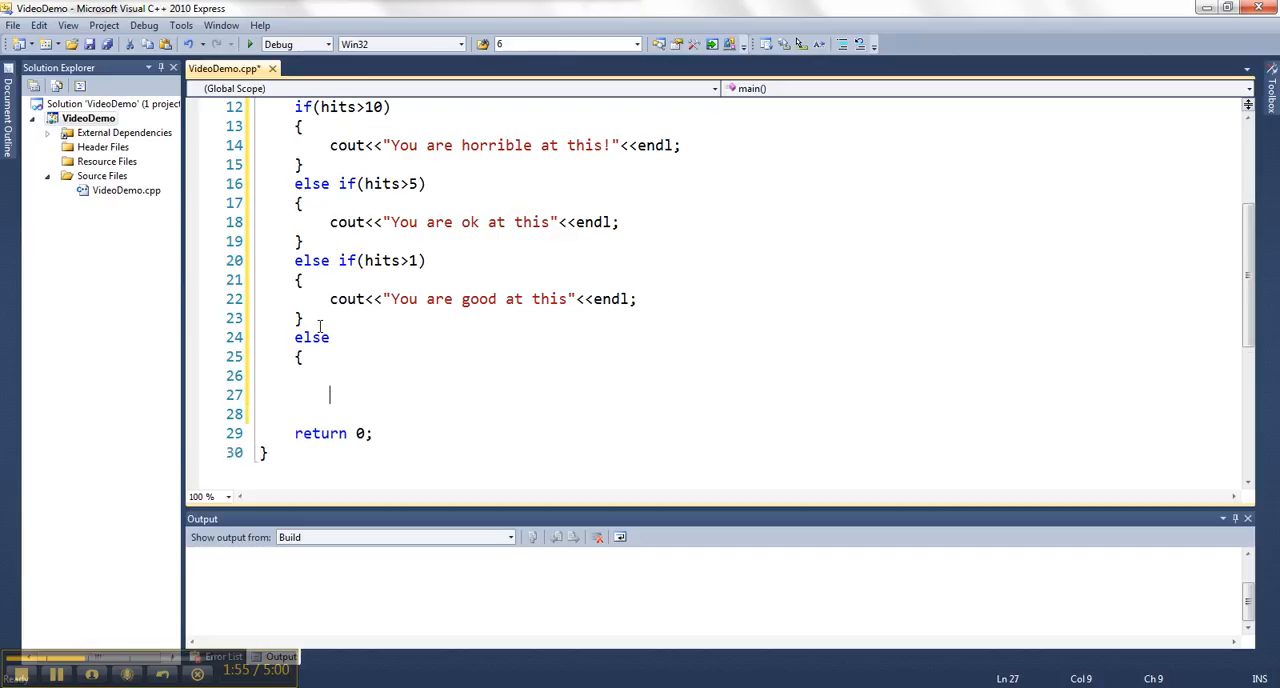
key(Backspace)
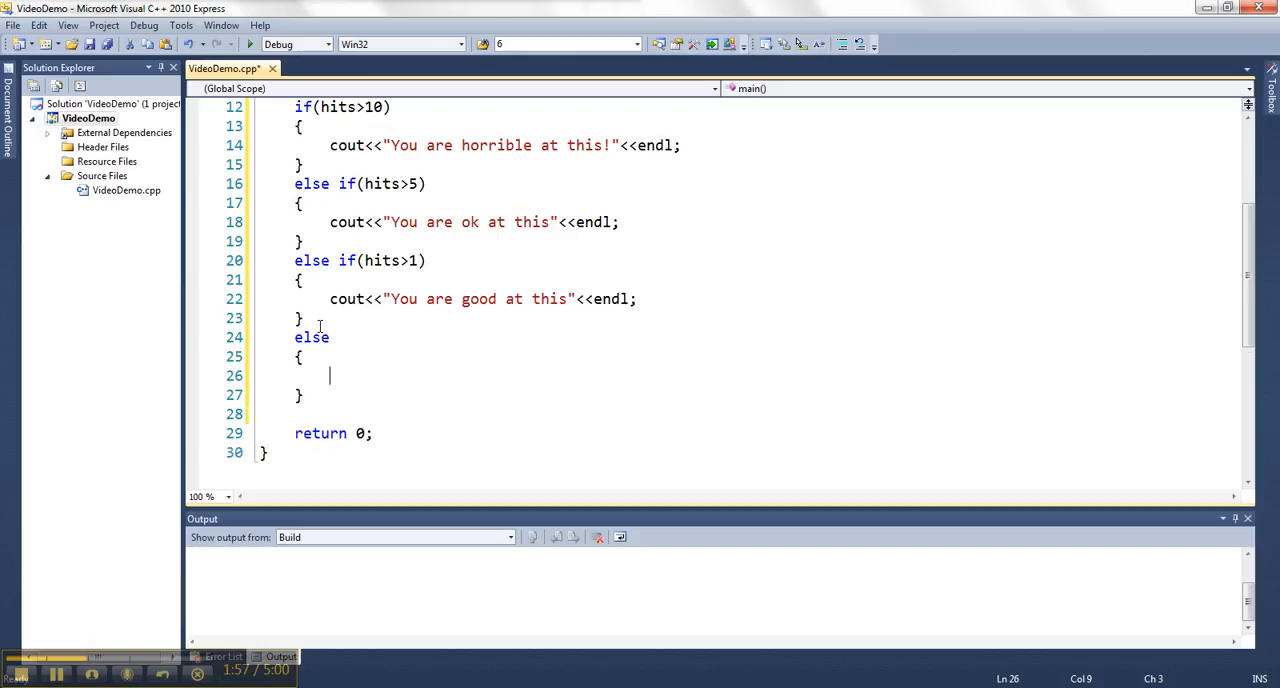
text(cout<<"You are sw)
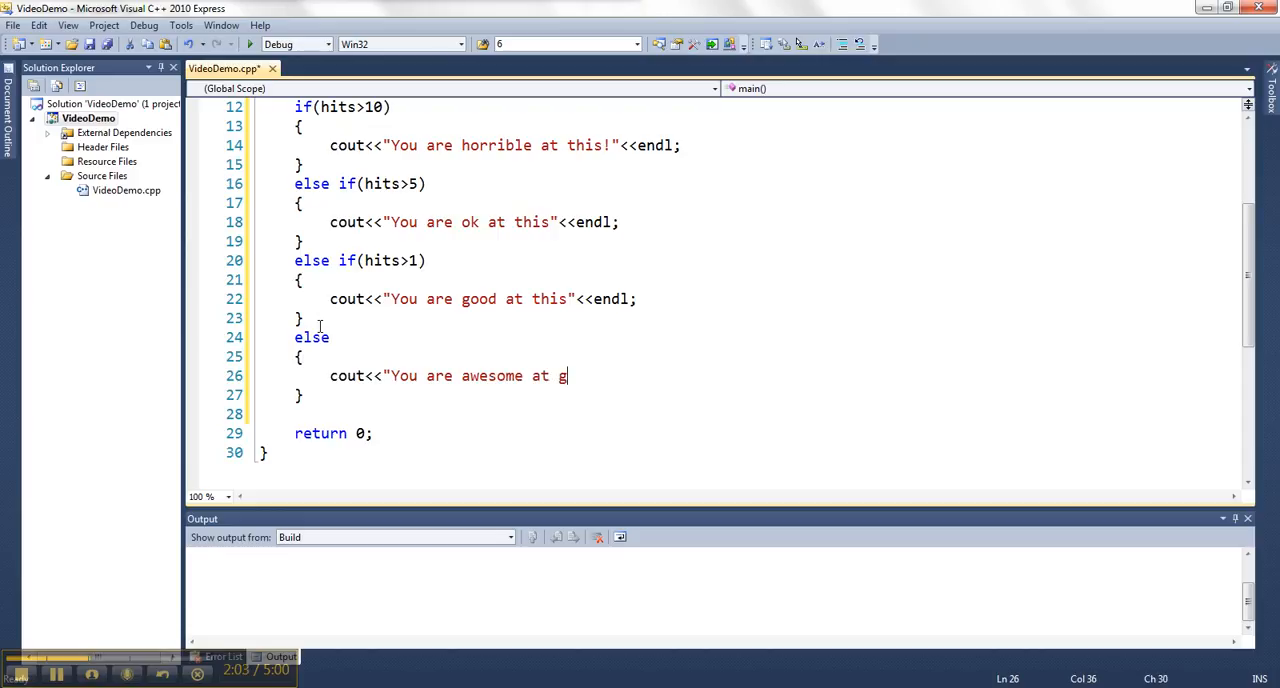
text(ini golf)
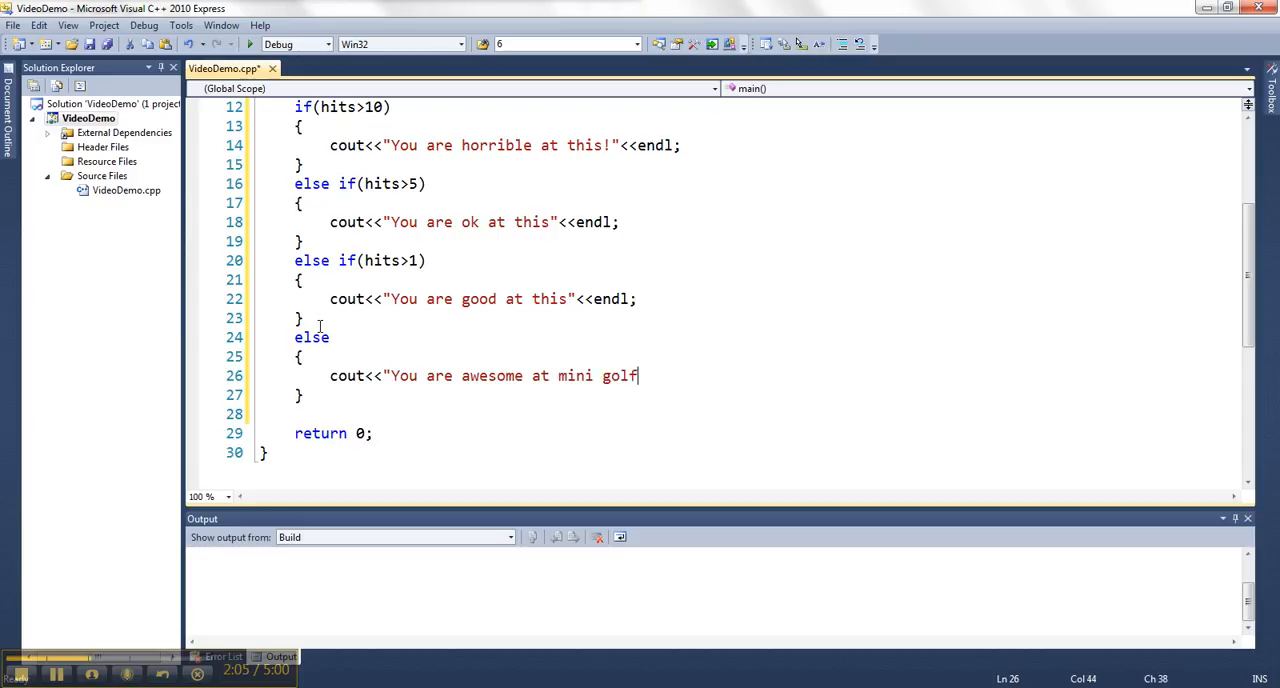
text(!"<<endl;)
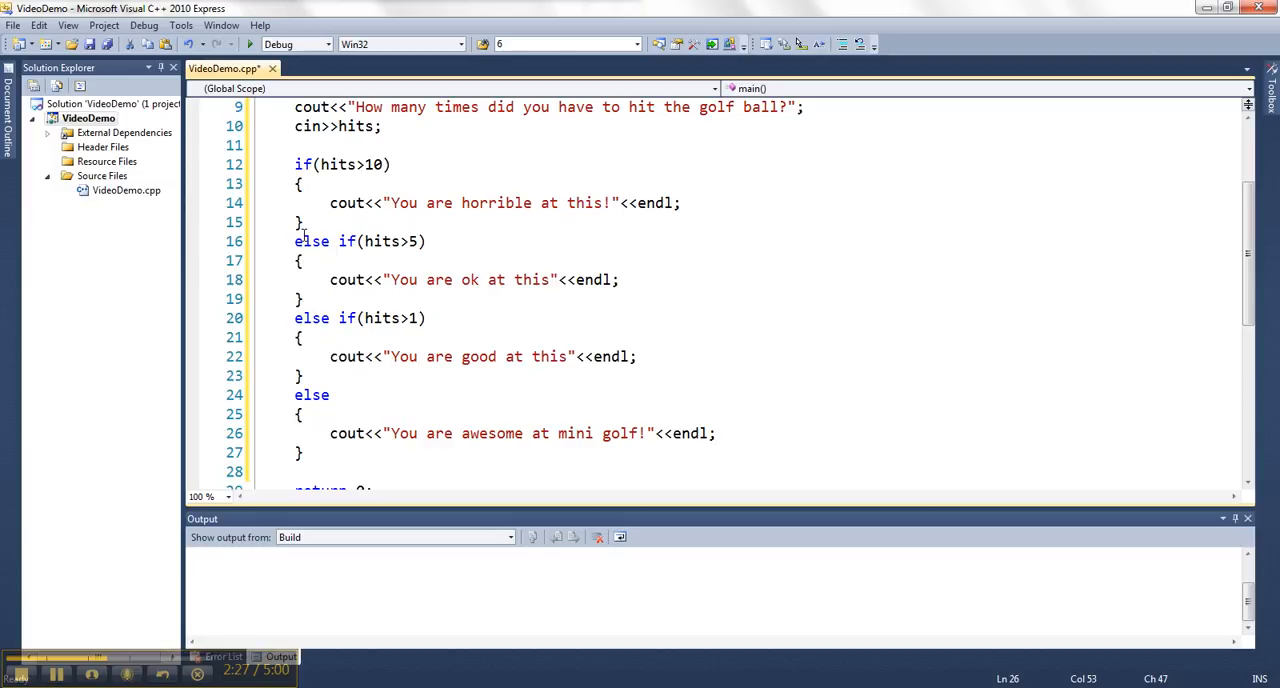
drag(294, 241, 305, 337)
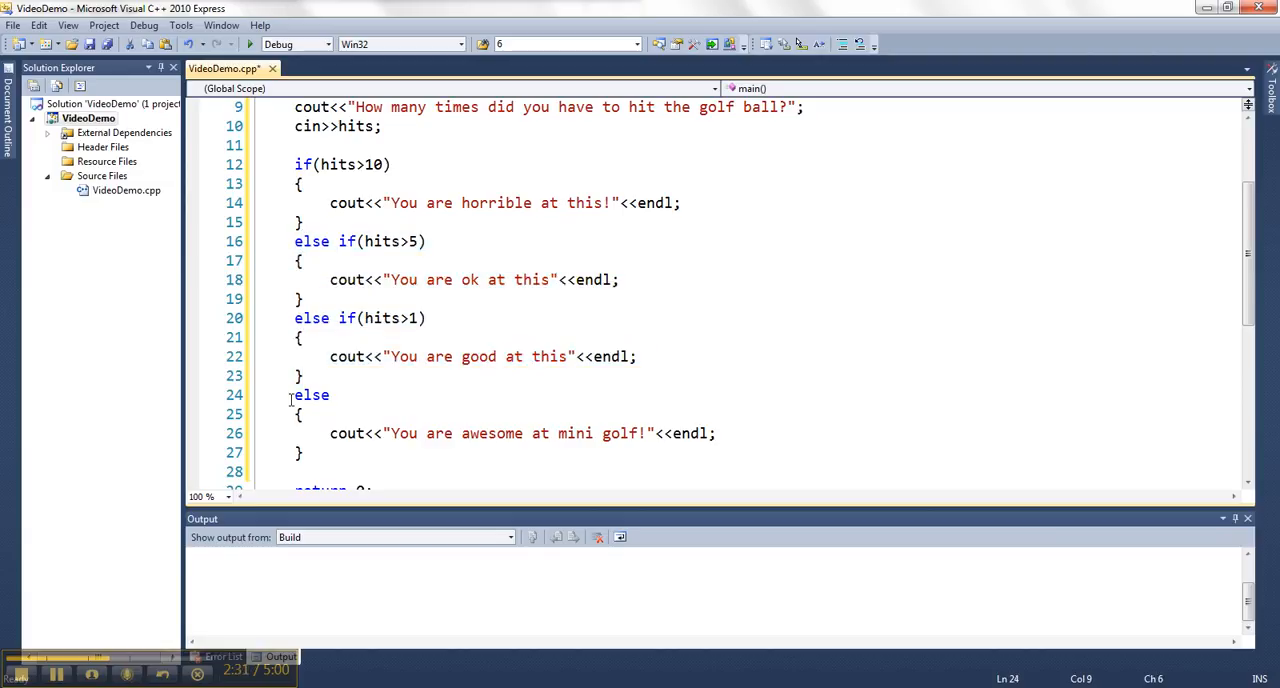
drag(294, 394, 303, 452)
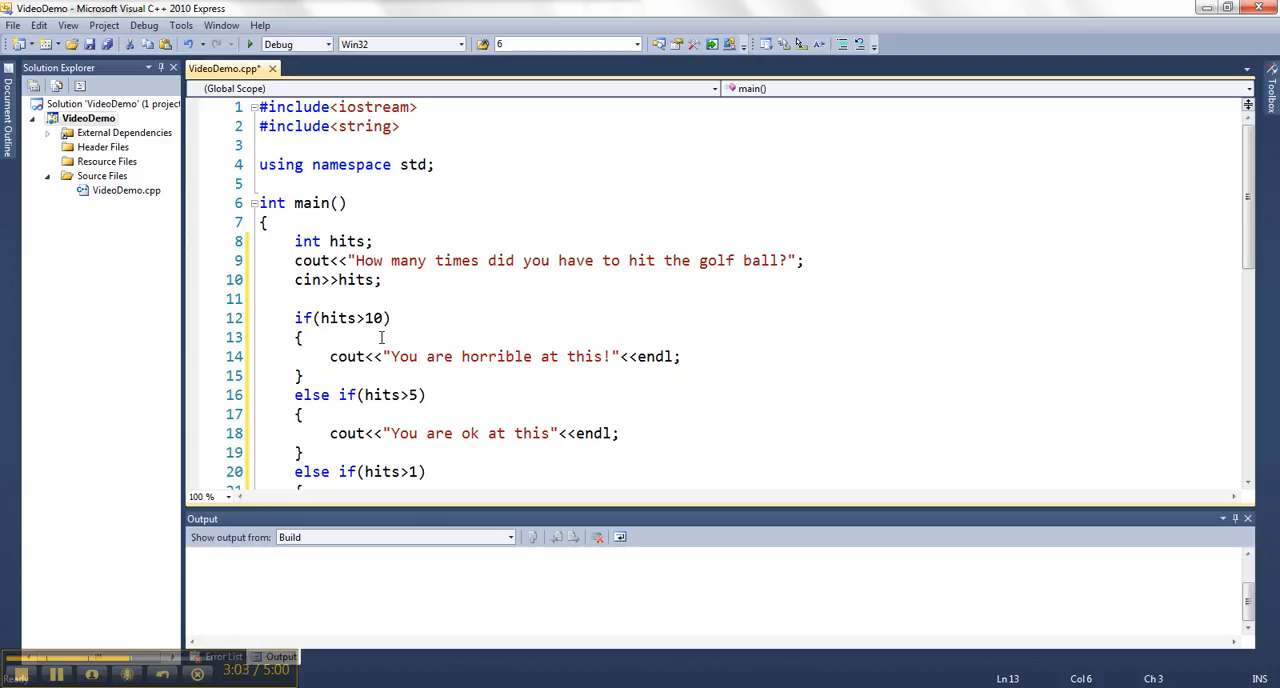
scroll(down, 3)
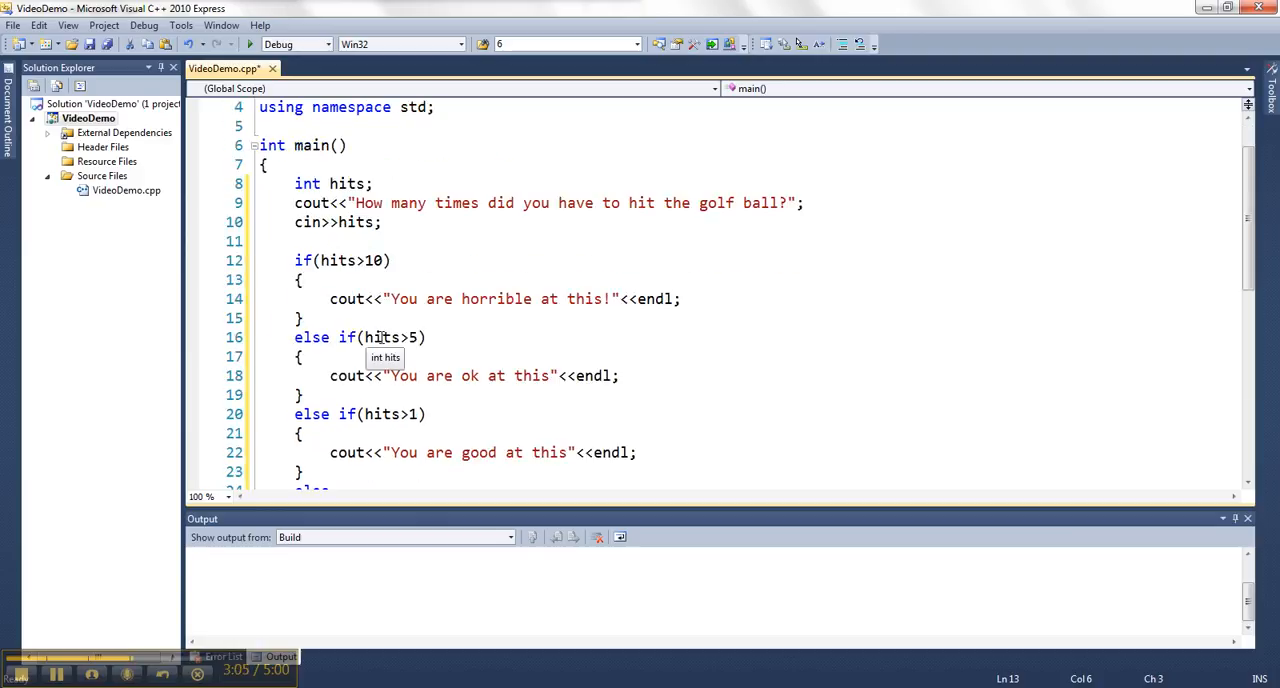